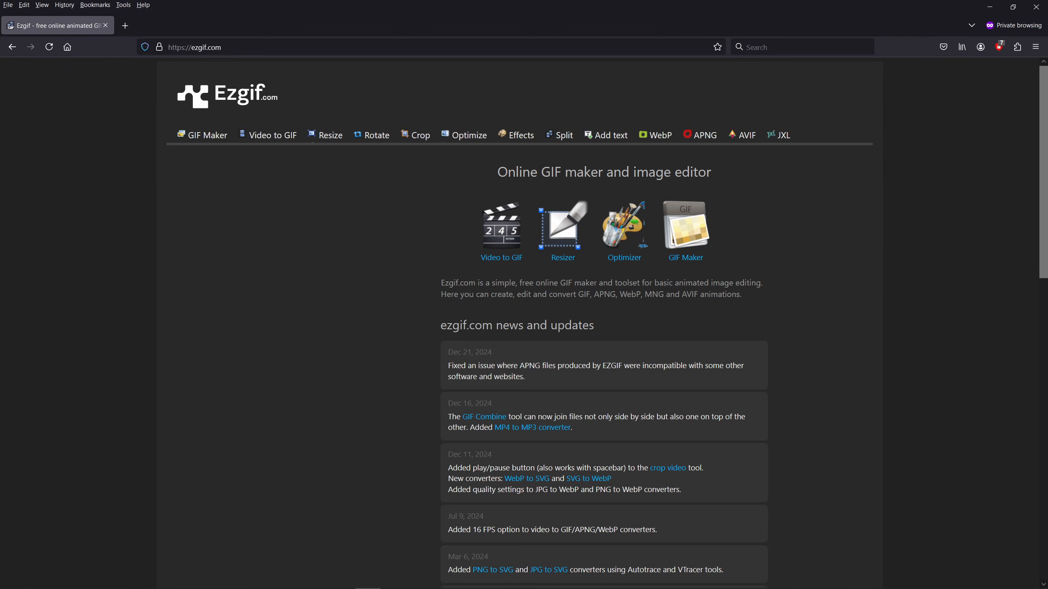
# Step: Upload the trimmed Trim.mp4 Counter-Strike 2 clip from the Thumbnail folder into GIF Maker
pyautogui.click(206, 135)
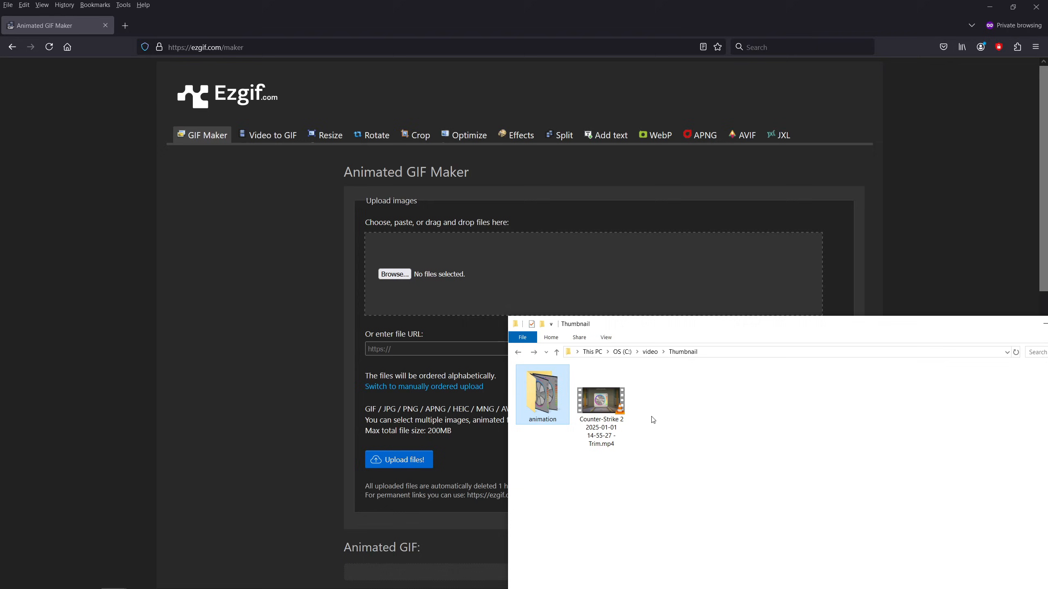
pyautogui.doubleClick(601, 403)
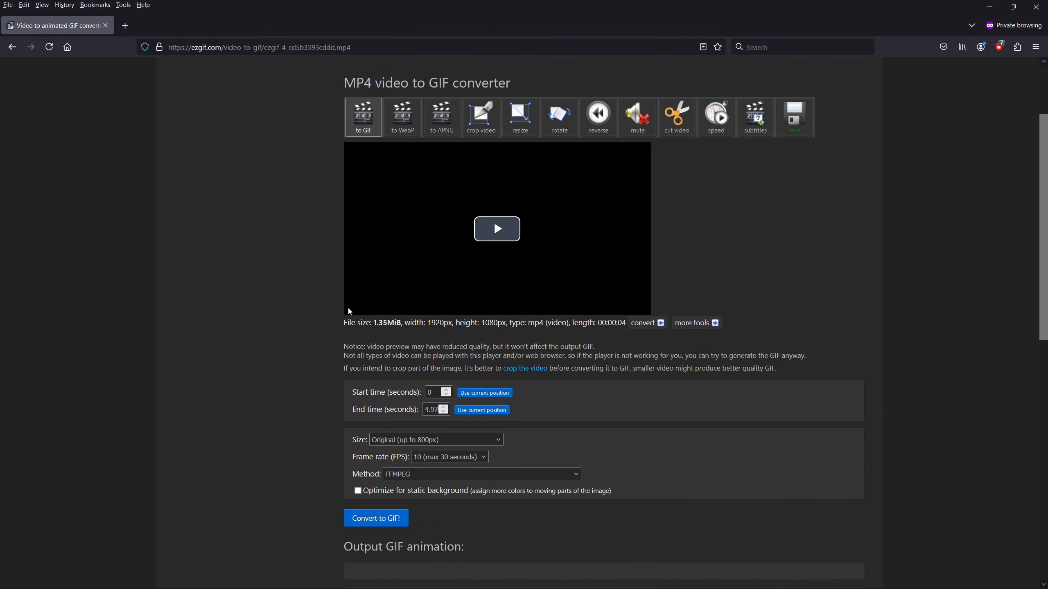
# Step: Set the frame rate to 33 FPS and convert the clip into an 800×450 GIF
pyautogui.click(449, 457)
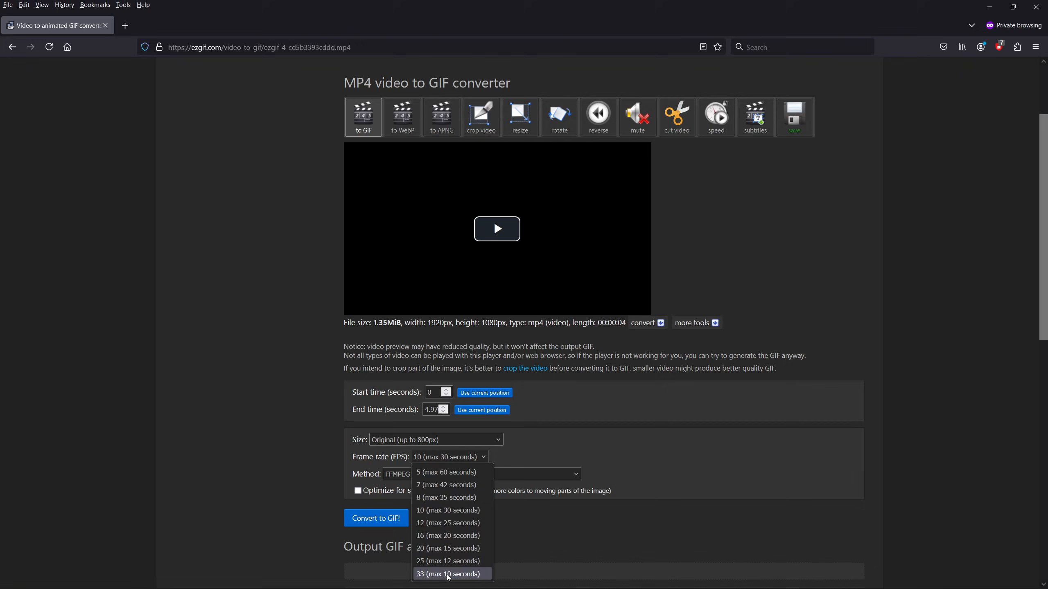
pyautogui.click(447, 573)
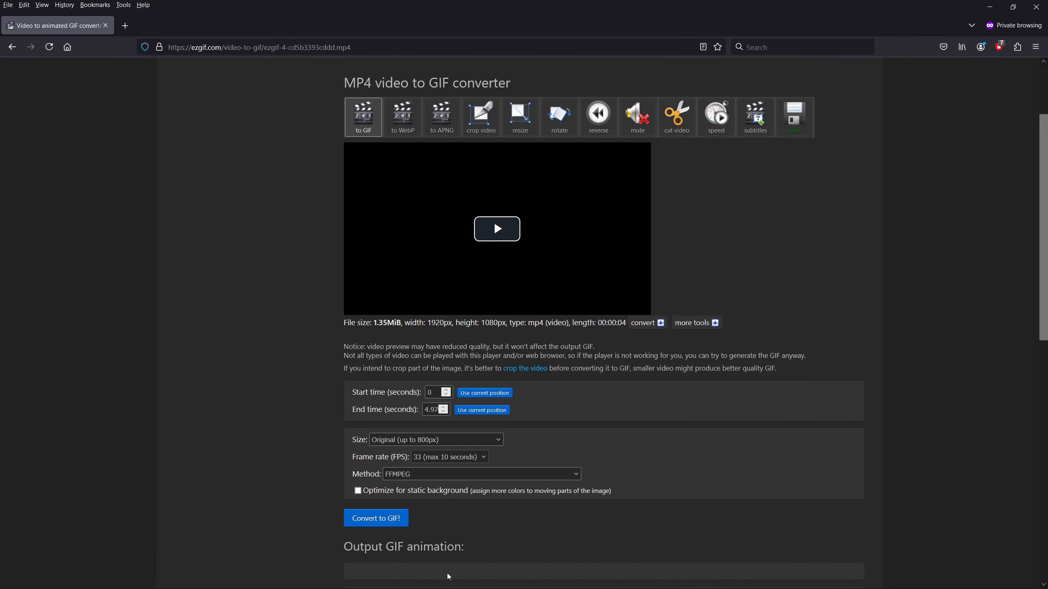
pyautogui.moveTo(390, 525)
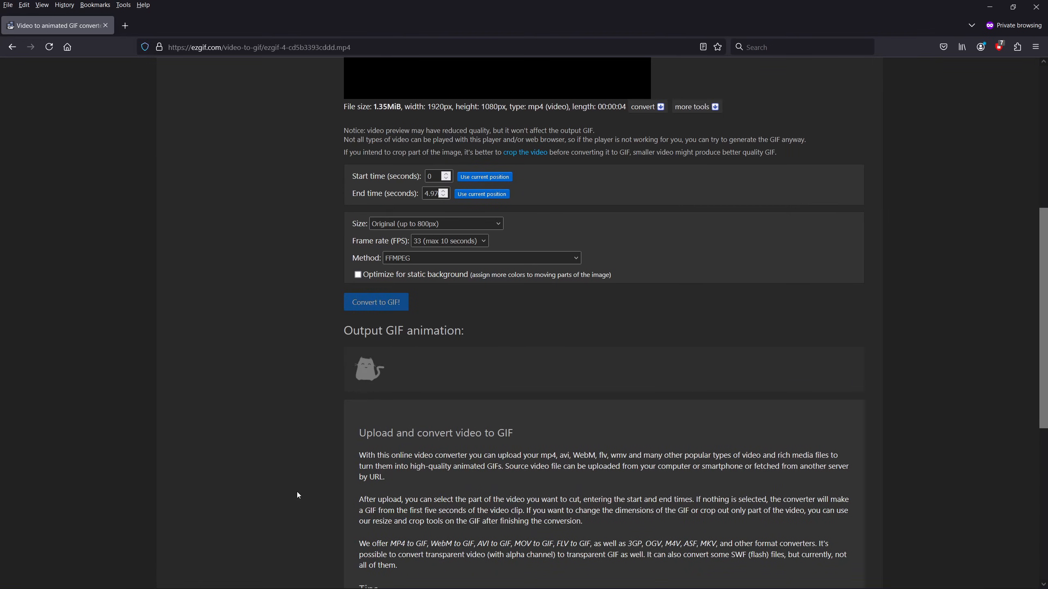
pyautogui.click(375, 302)
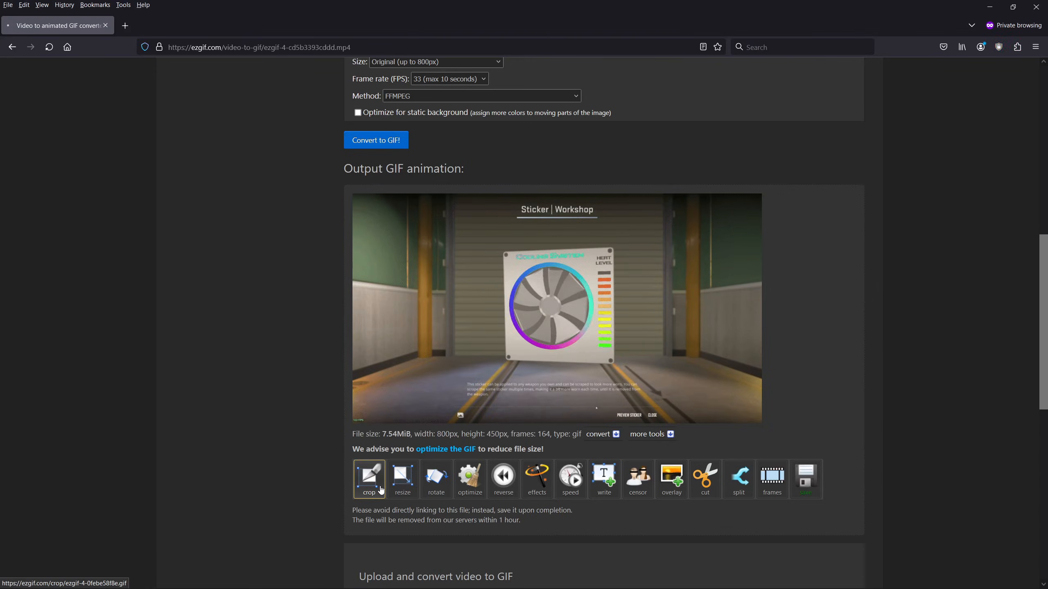
# Step: Crop the GIF to the 515×291 area around the cooling panel
pyautogui.click(369, 478)
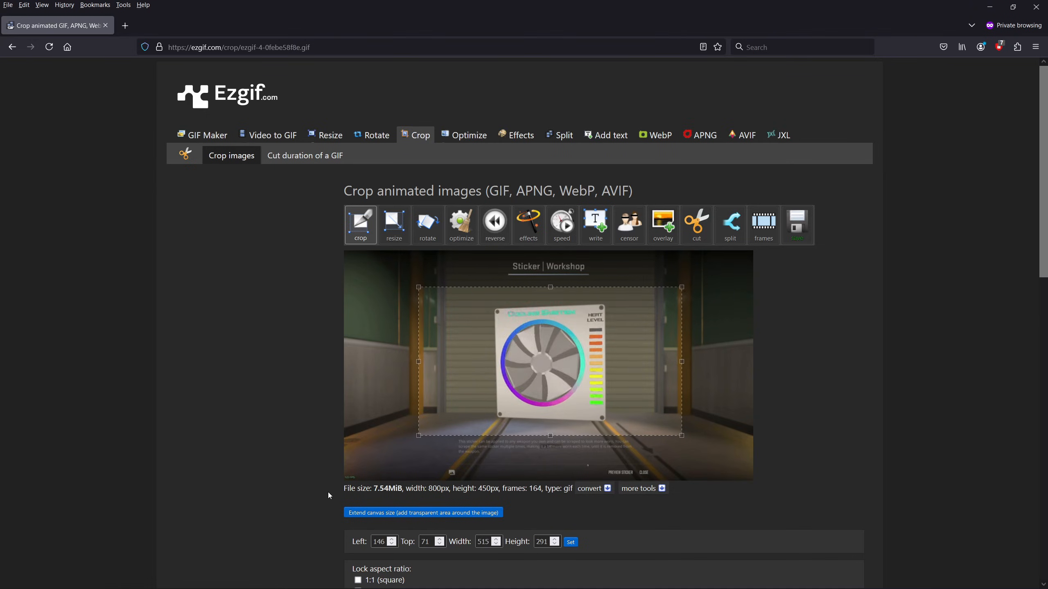
pyautogui.scroll(-3)
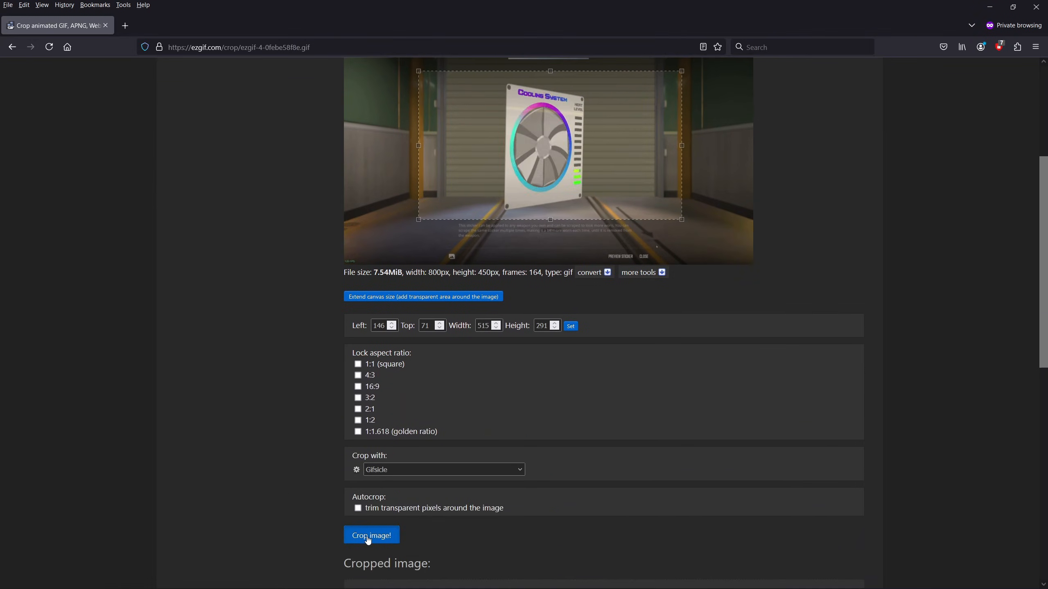
pyautogui.click(371, 535)
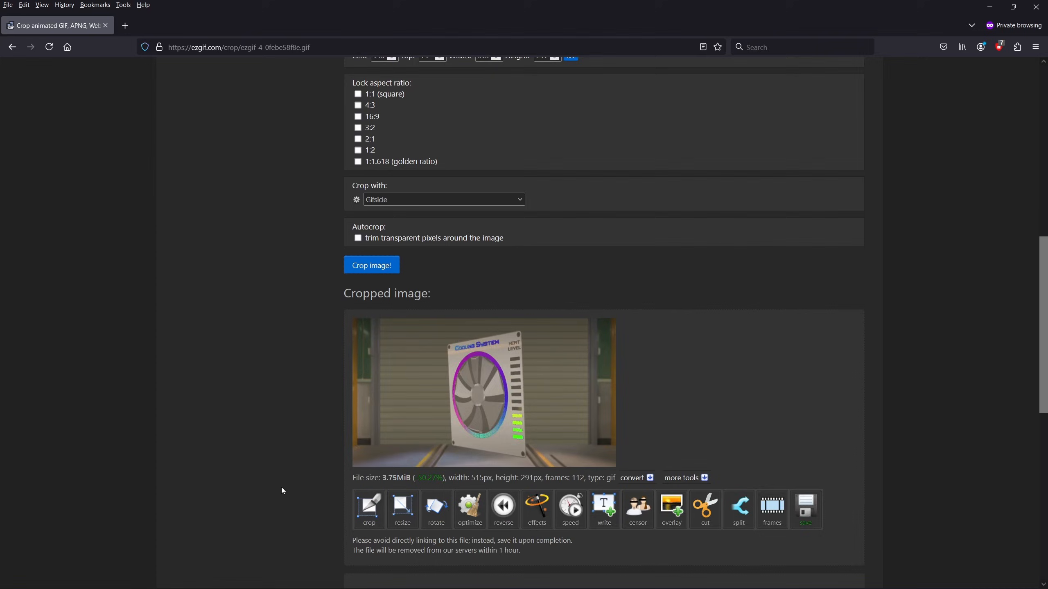
pyautogui.scroll(-3)
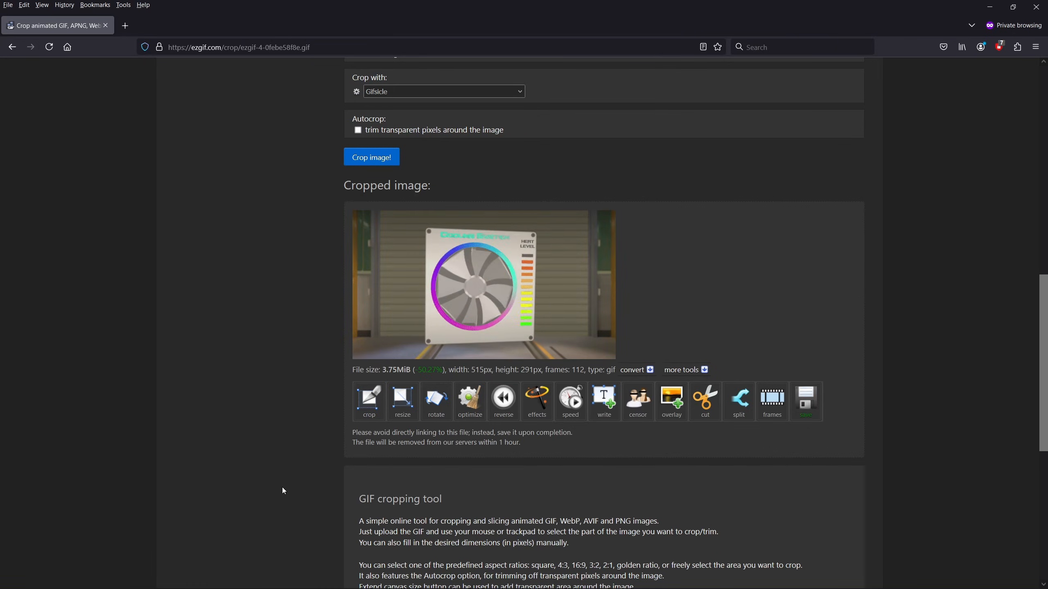
# Step: Resize the cropped GIF to 50% (258×146, 822.16 KiB) and bring up save options
pyautogui.click(403, 400)
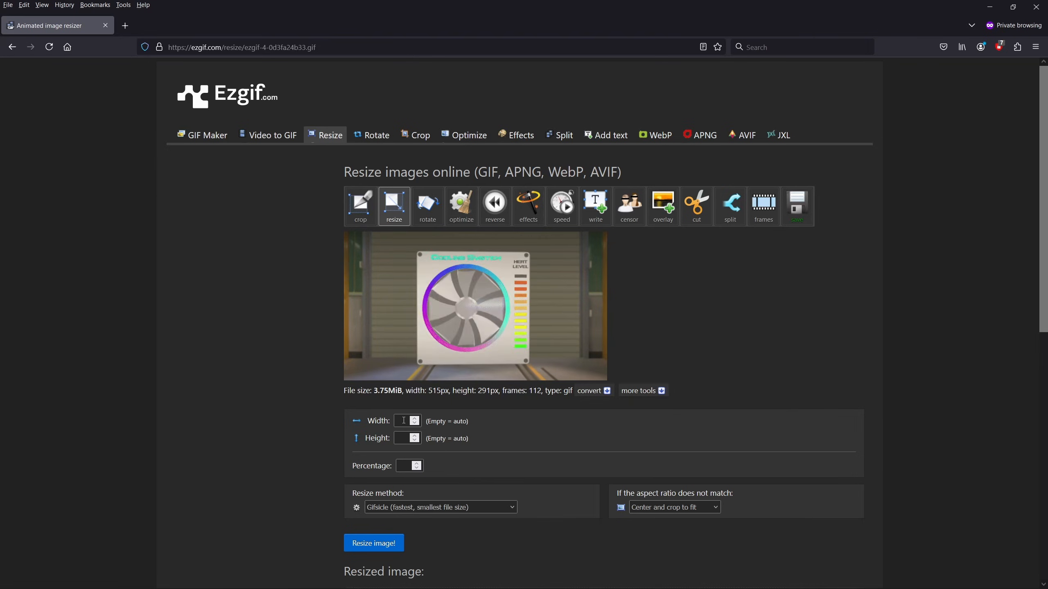
pyautogui.write('5')
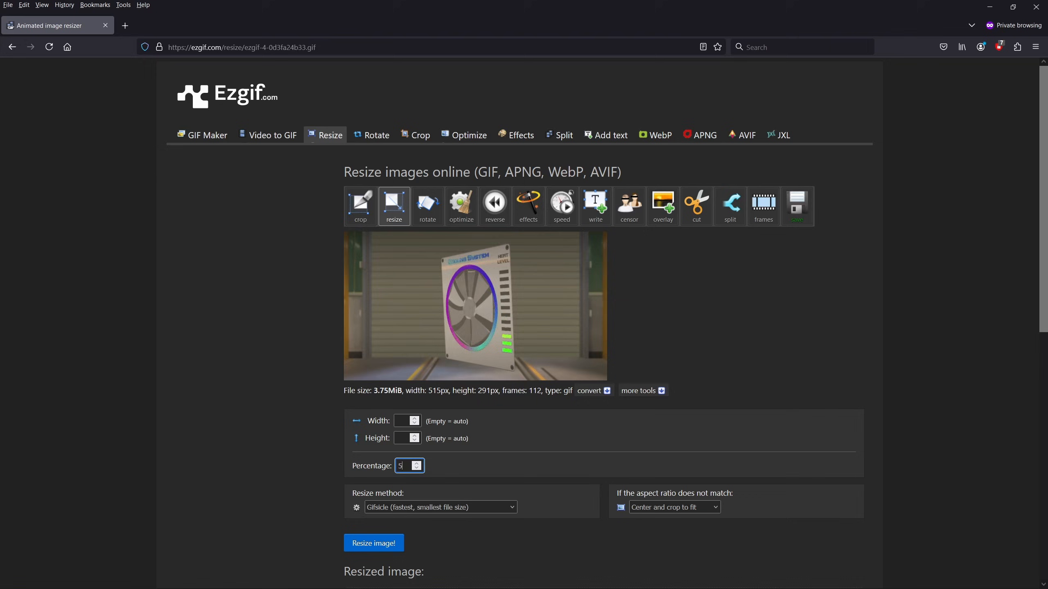
pyautogui.write('0')
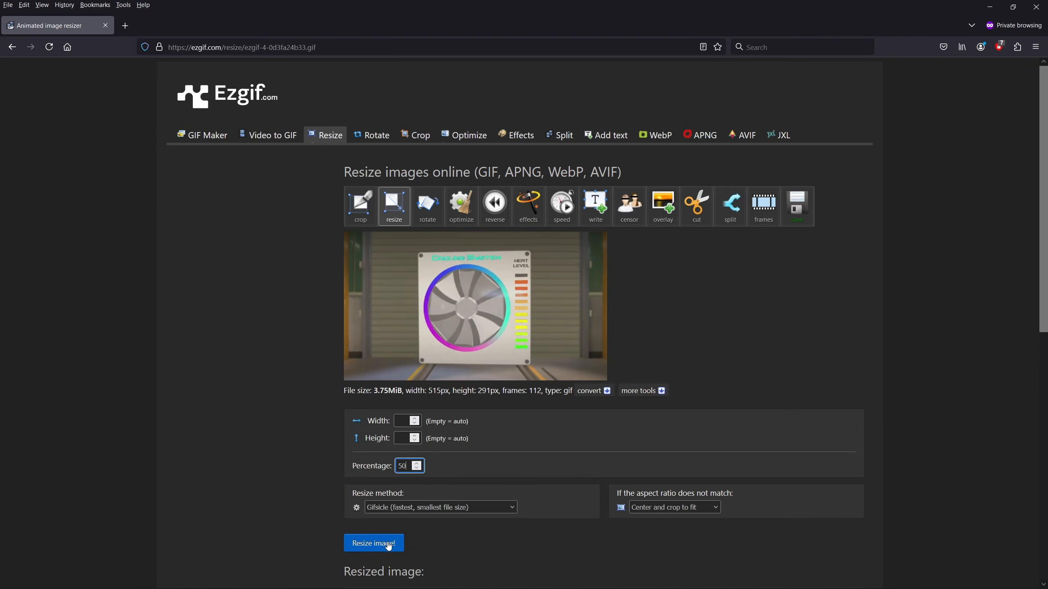
pyautogui.click(373, 542)
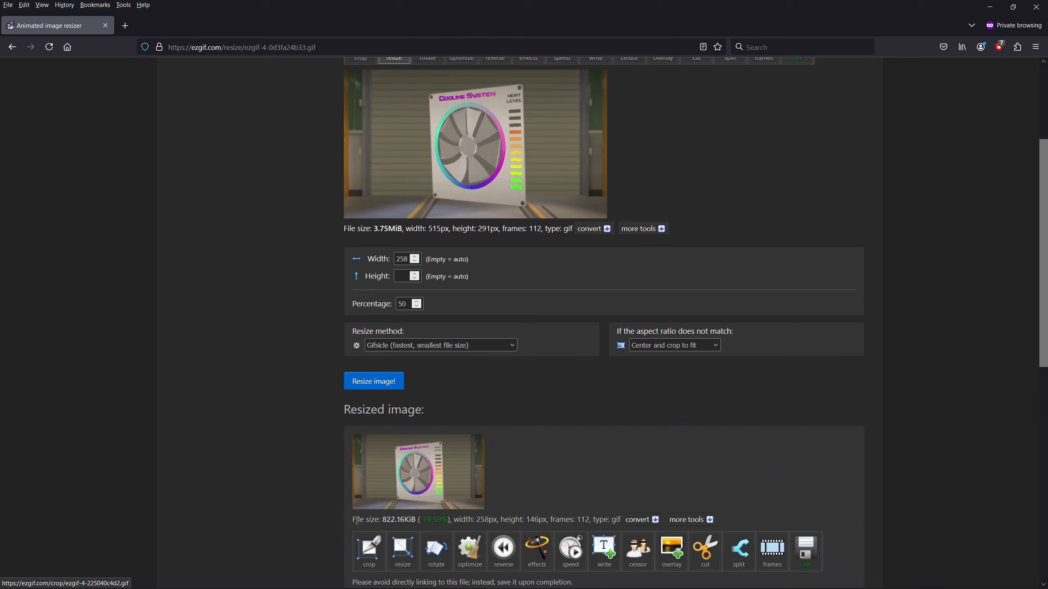
pyautogui.scroll(-3)
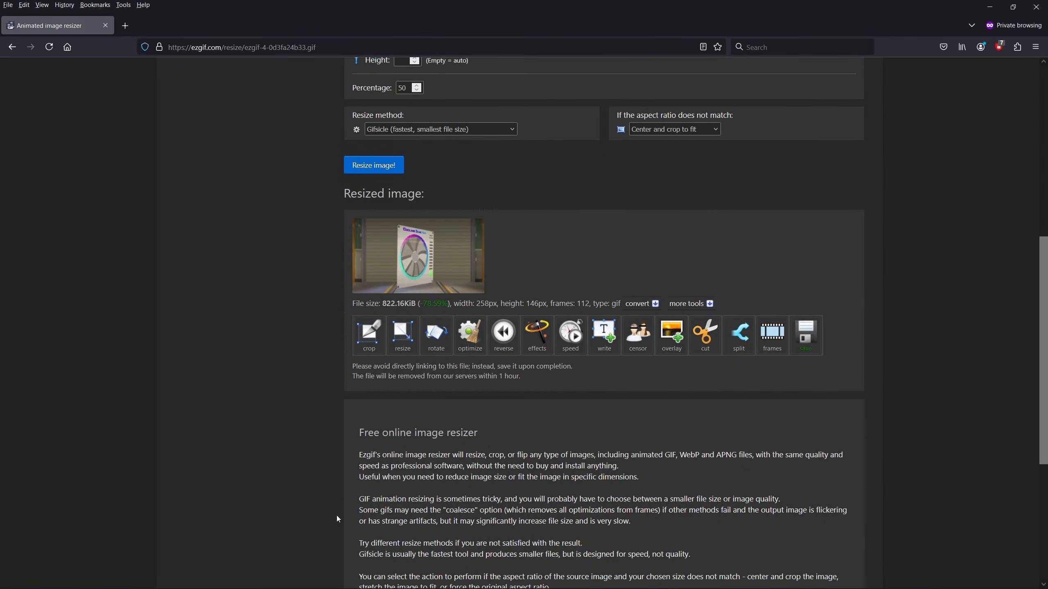
pyautogui.rightClick(418, 255)
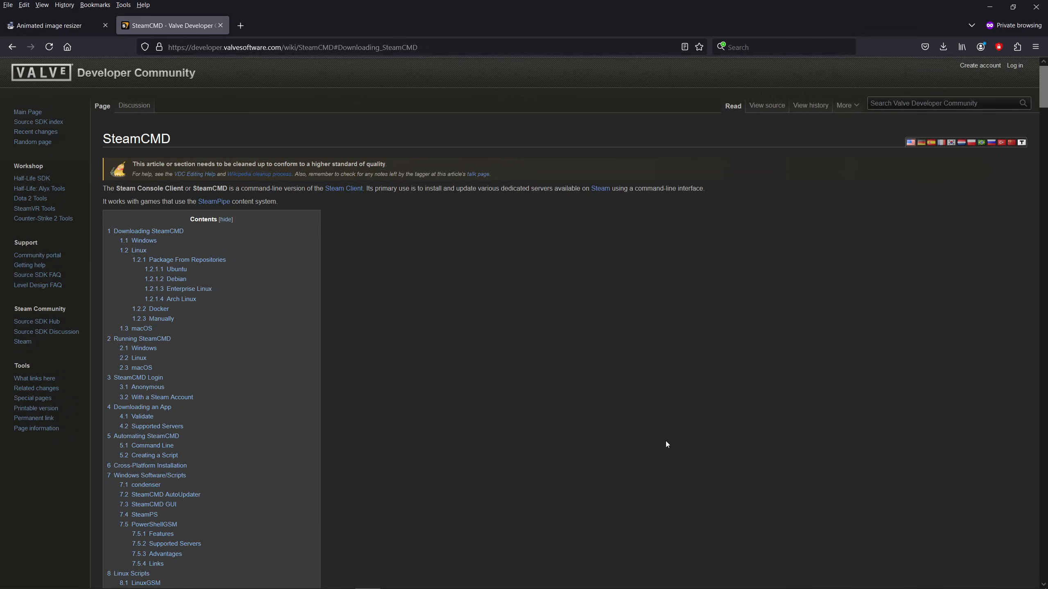
# Step: Scroll the SteamCMD wiki page down to the Downloading SteamCMD section
pyautogui.scroll(-3)
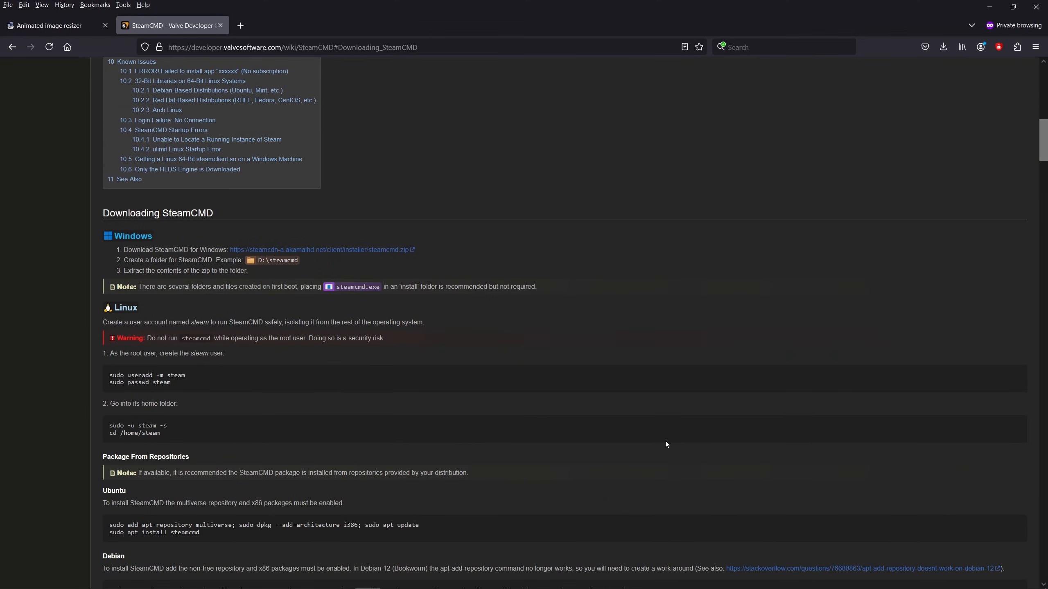
pyautogui.scroll(-3)
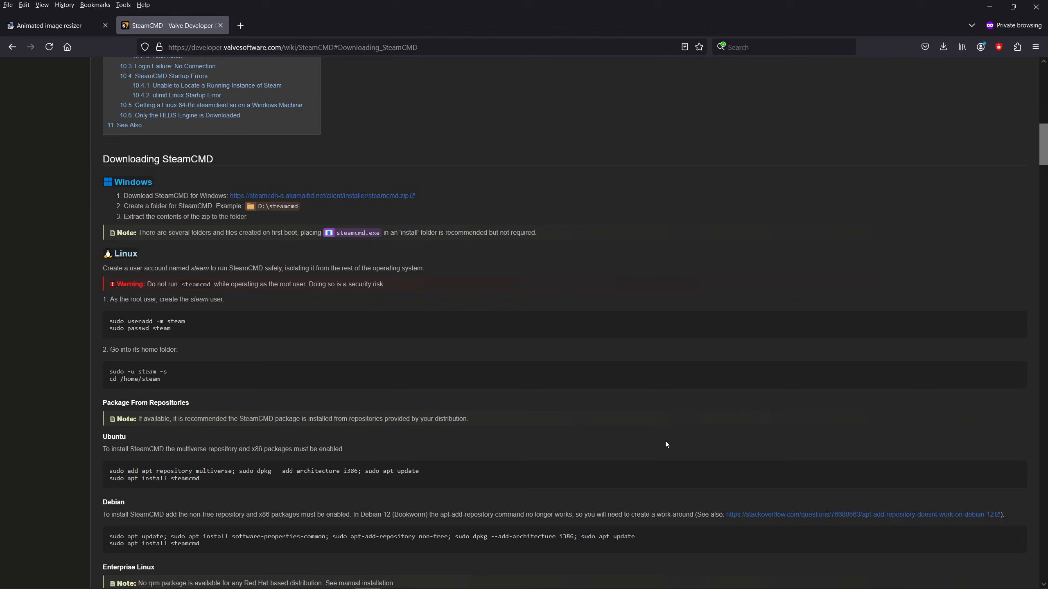
pyautogui.moveTo(664, 445)
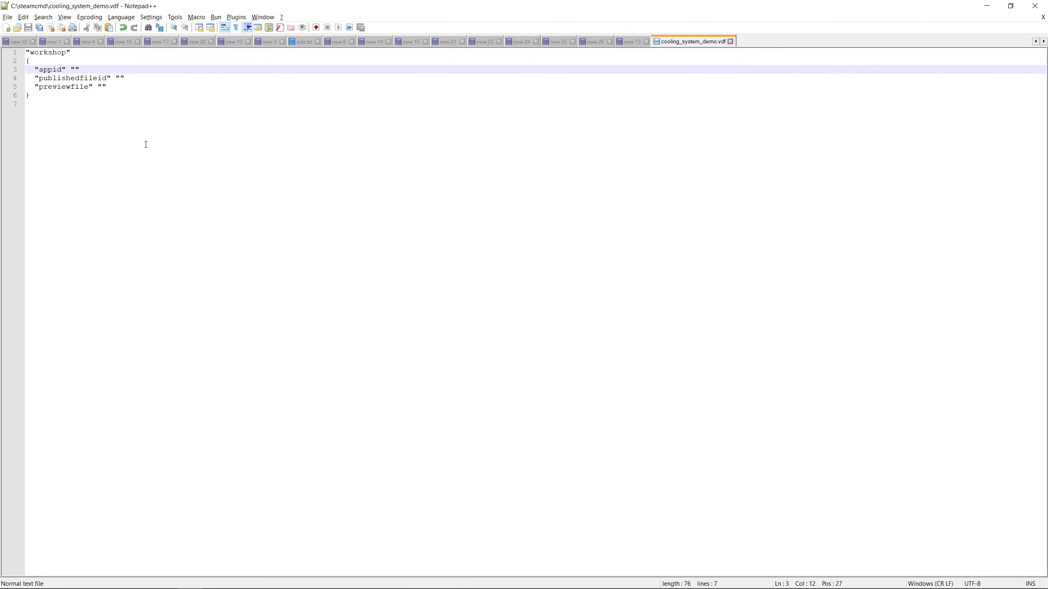
# Step: Fill in appid 730 and previewfile C:\video\Thumbnail\Thumbnail.gif, then save the vdf
pyautogui.write('730')
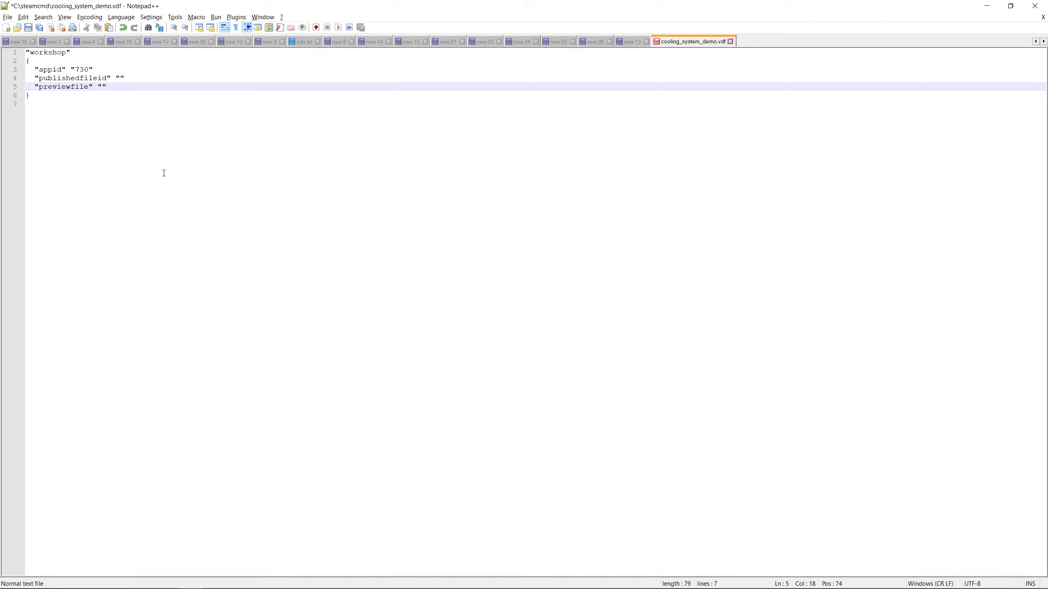
pyautogui.write('C:\\video\\Thumbnail\\Thumbnail.gif')
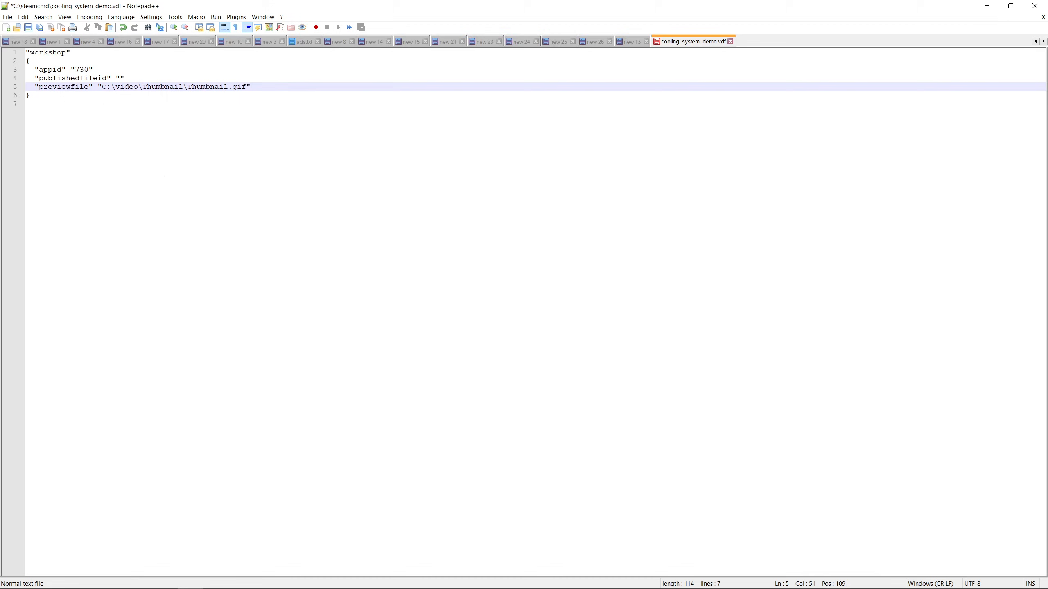
pyautogui.press('ctrl+s')
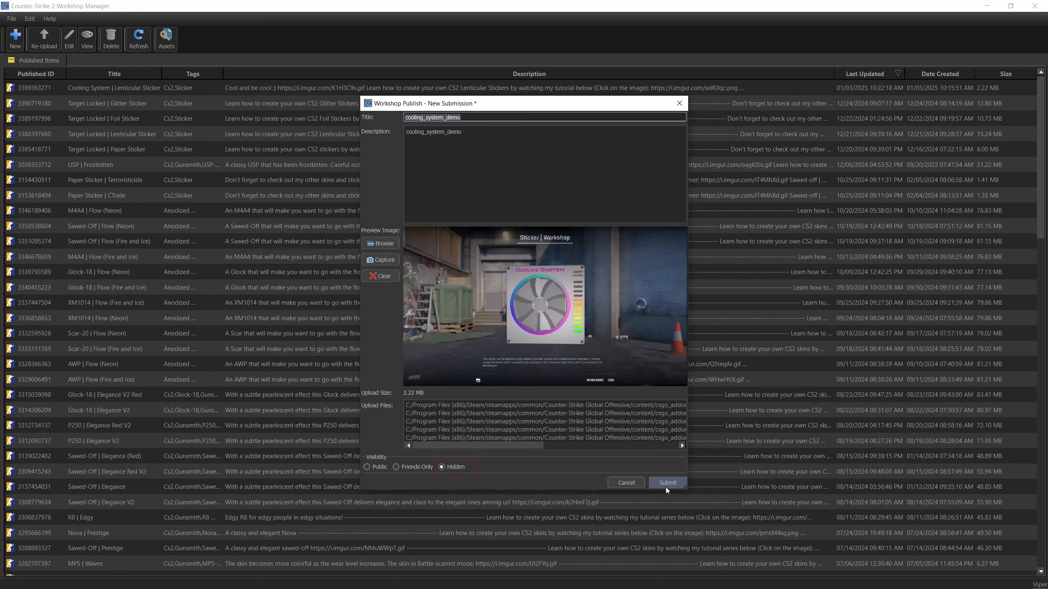
# Step: Submit the cooling_system_demo Workshop item with Hidden visibility
pyautogui.click(667, 483)
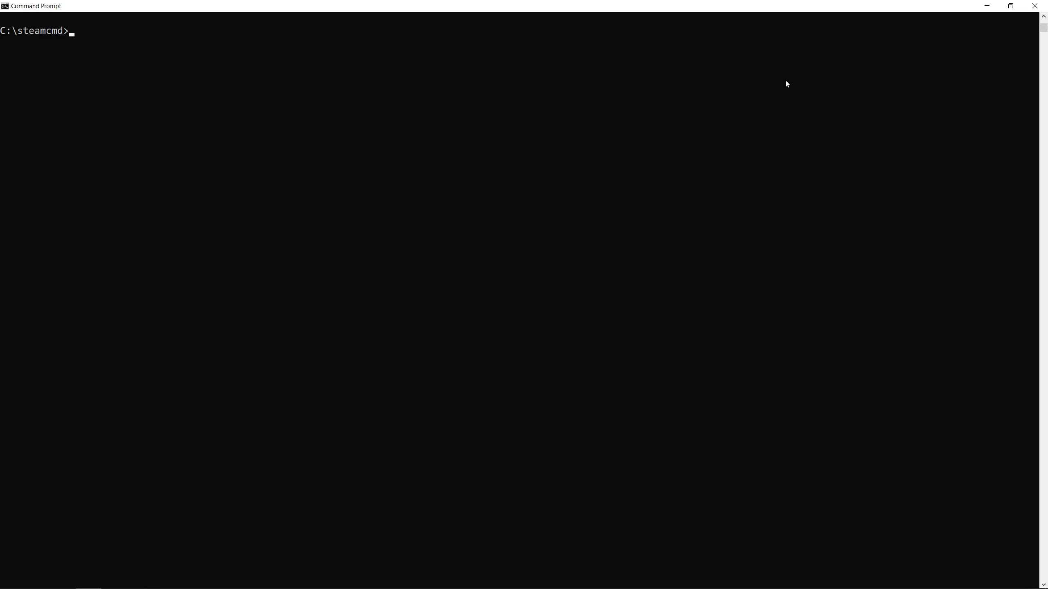
# Step: Launch steamcmd in Command Prompt and submit the Steam login command
pyautogui.write('steam')
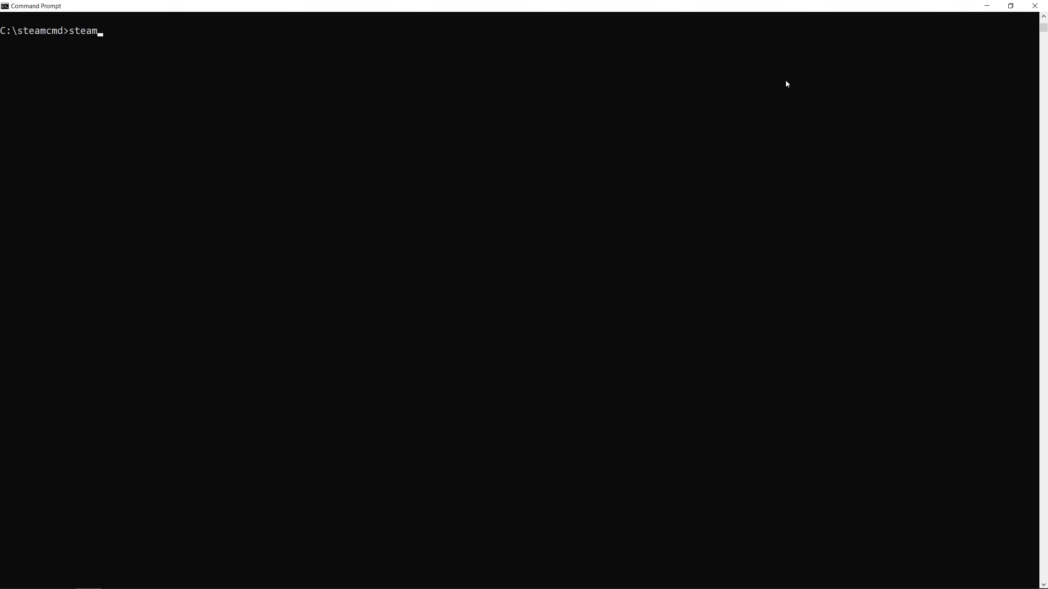
pyautogui.press('Enter')
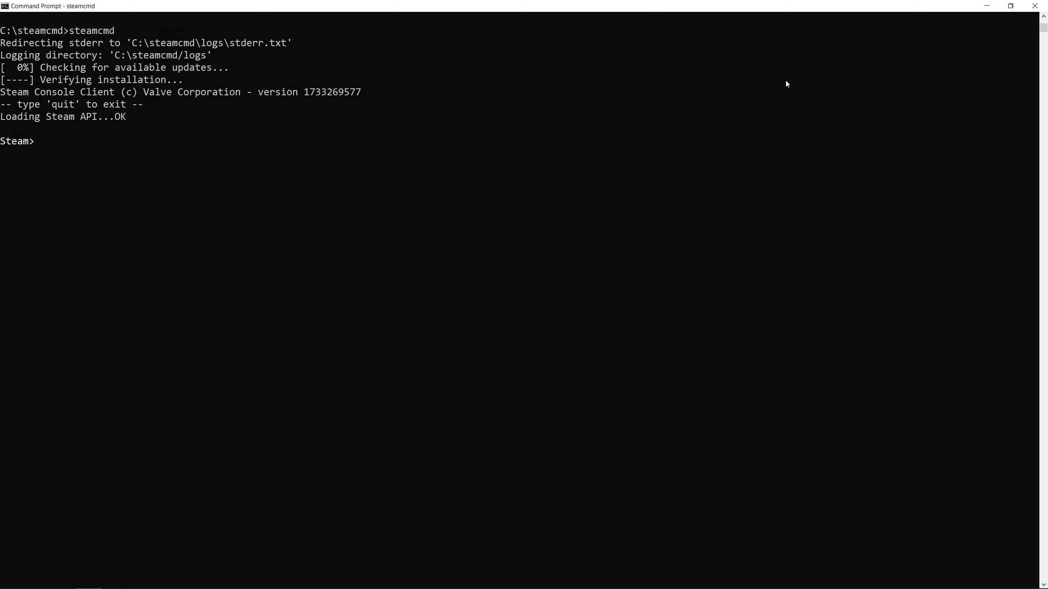
pyautogui.write('login')
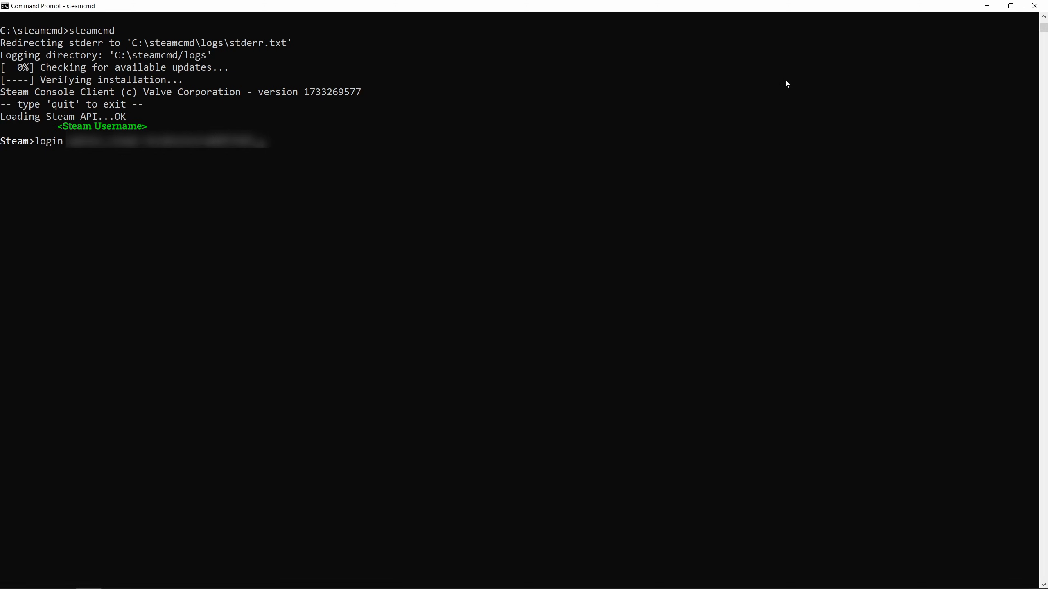
pyautogui.press('Enter')
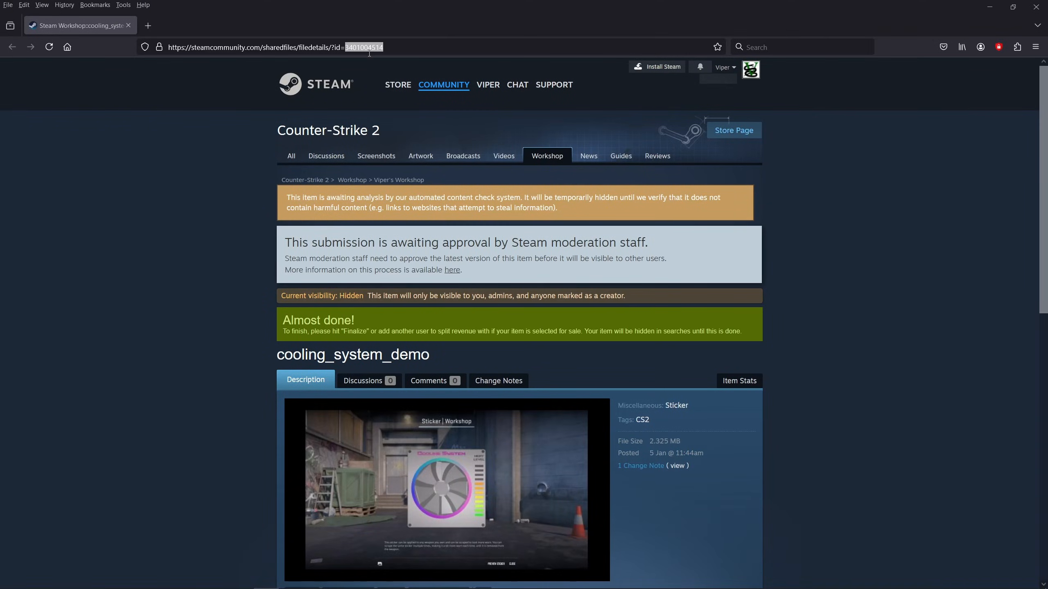
pyautogui.rightClick(368, 47)
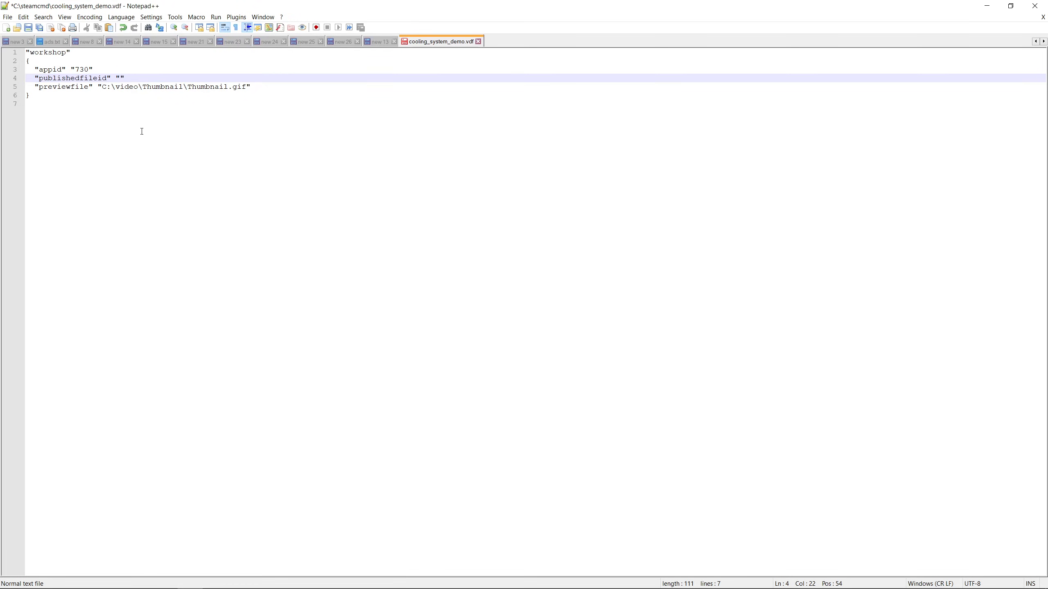
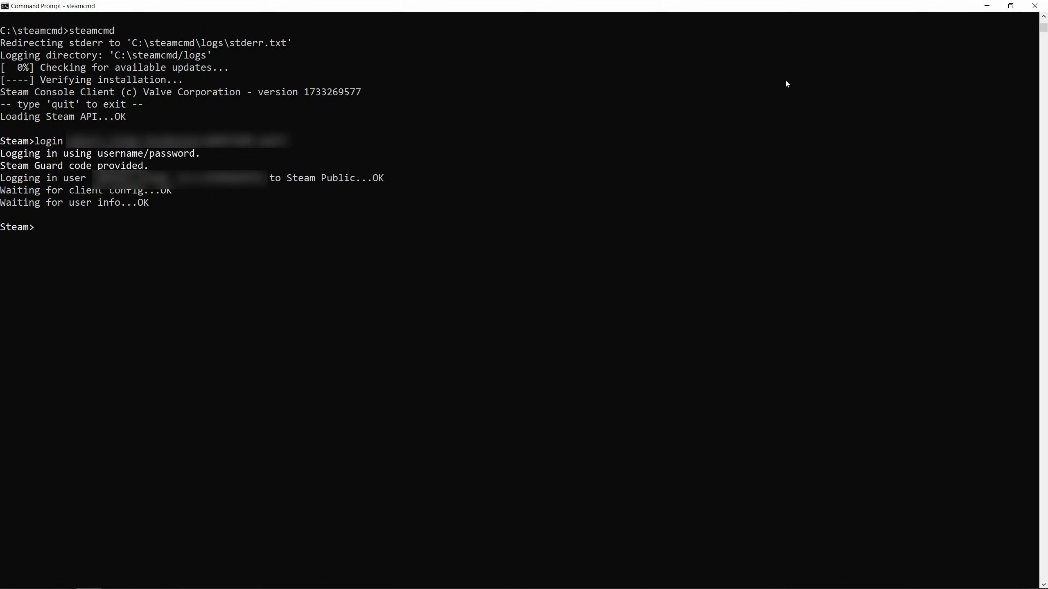
# Step: Enter workshop_build_item cooling_system_demo.vdf at the Steam> prompt
pyautogui.write('workshop')
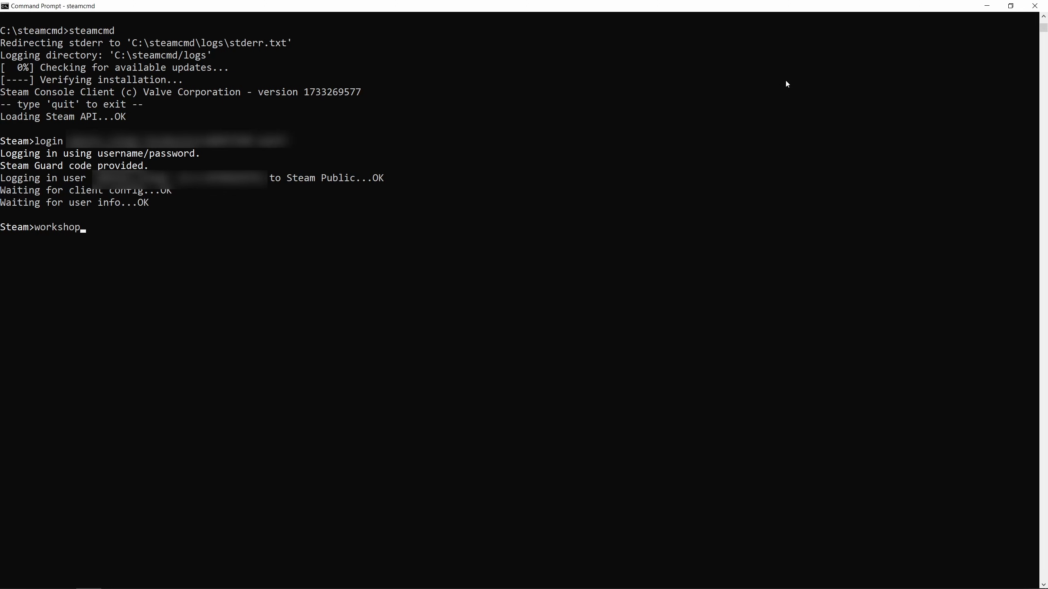
pyautogui.write('_build_')
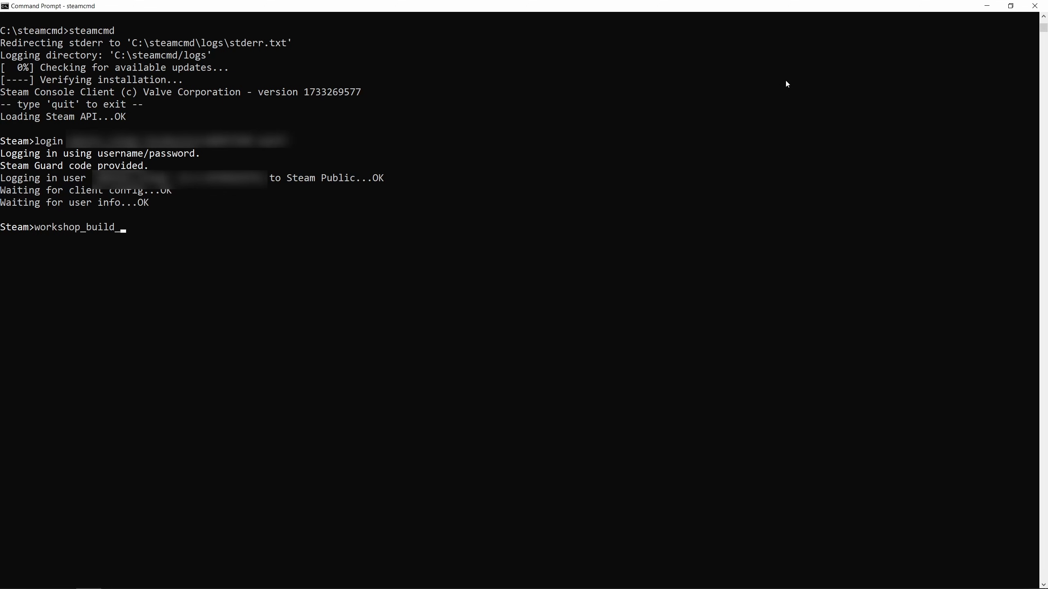
pyautogui.write('item')
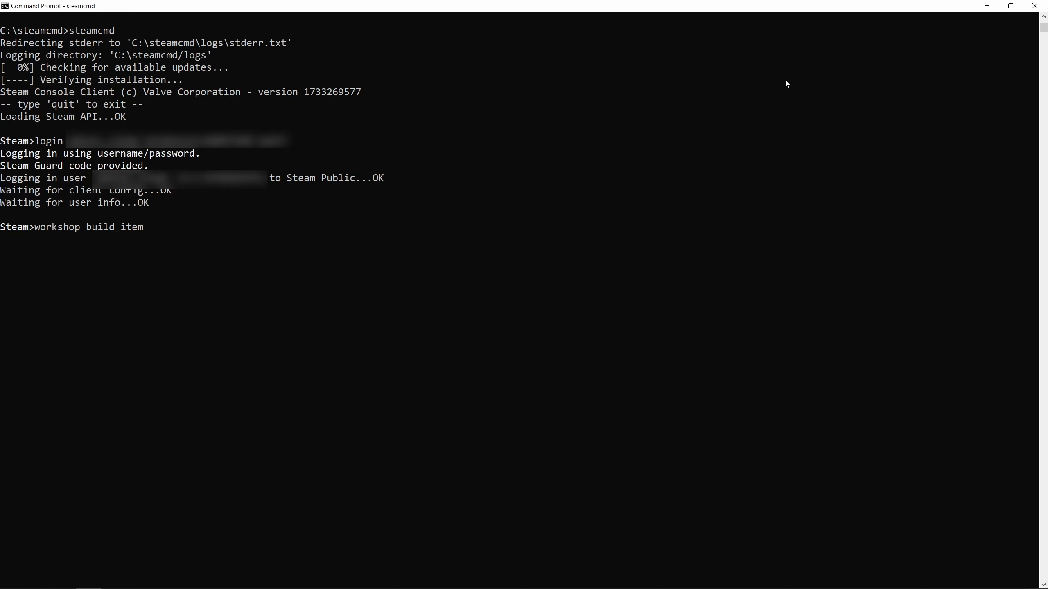
pyautogui.write('cooling')
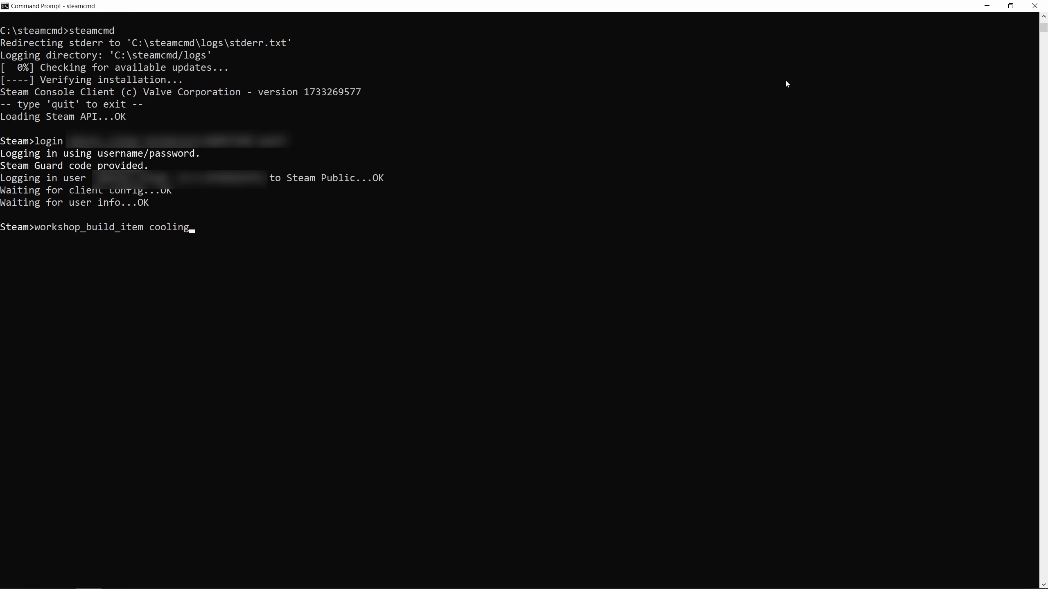
pyautogui.write('_system_demo.')
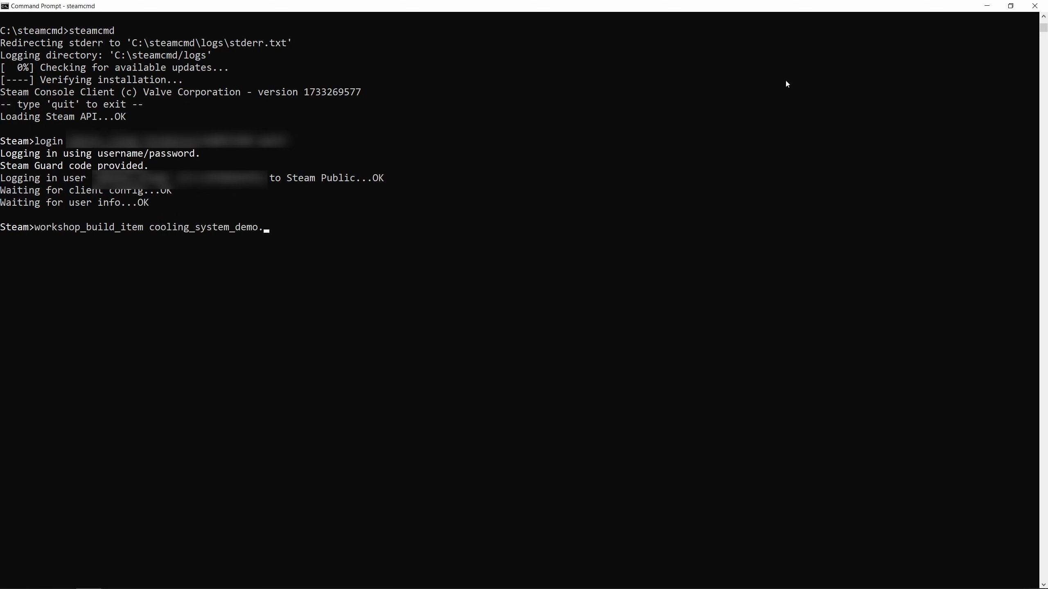
pyautogui.write('vdf')
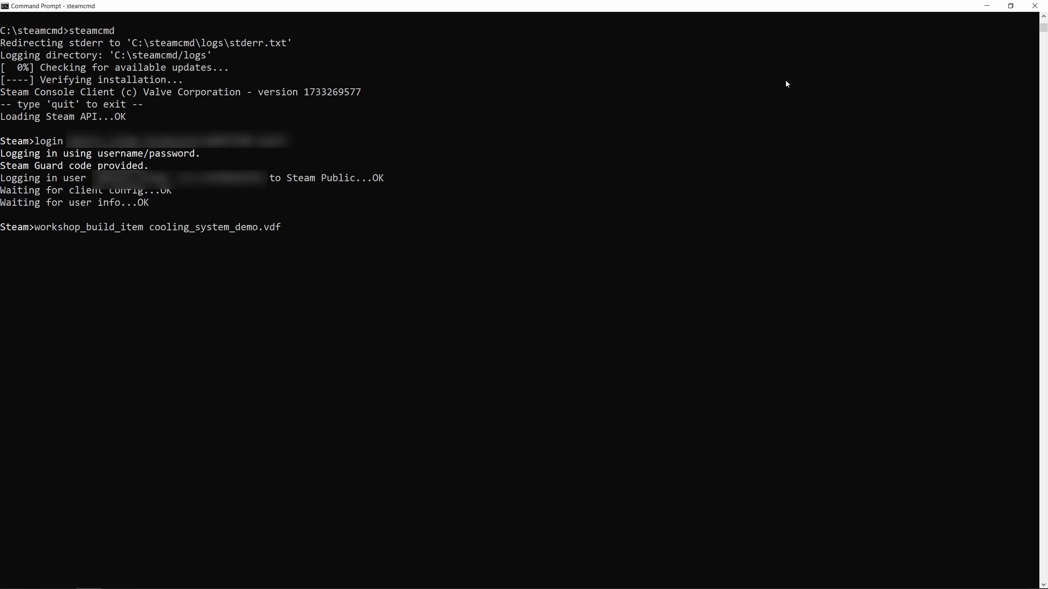